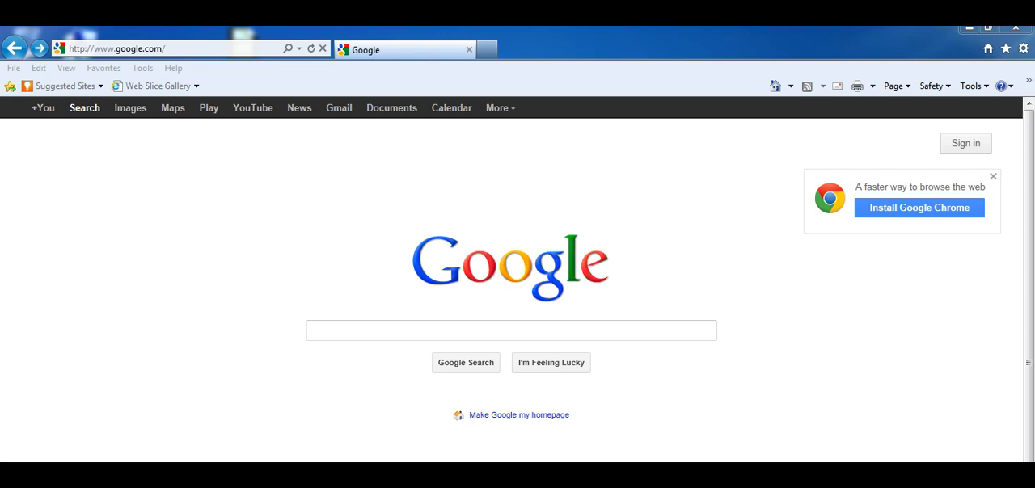
mouse_move(970, 437)
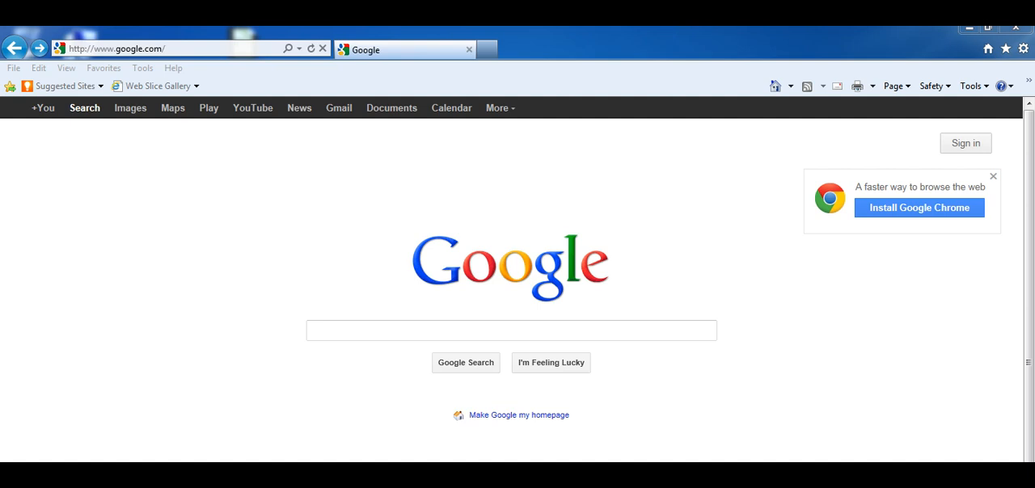
Search Google for 'Hawaii vacations', then clear the query field
click(510, 330)
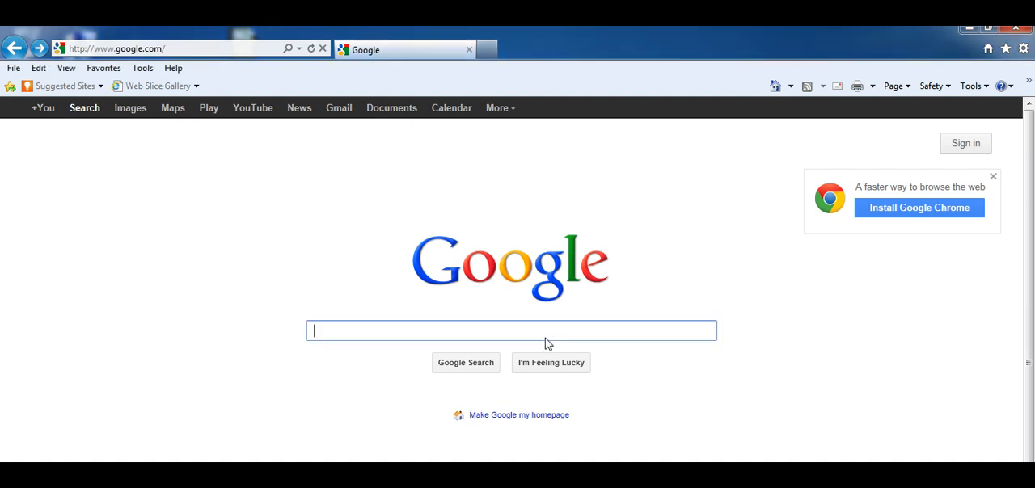
text(Hawaii)
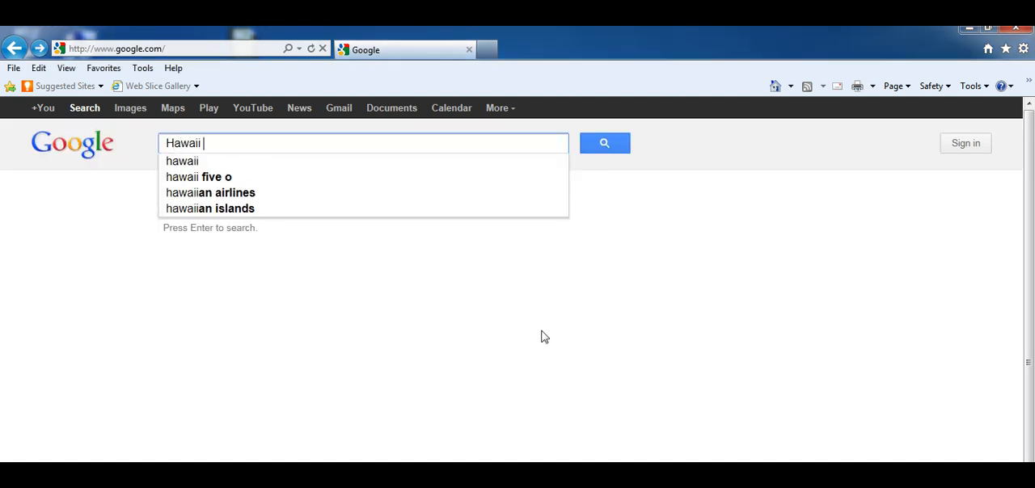
text(vacations)
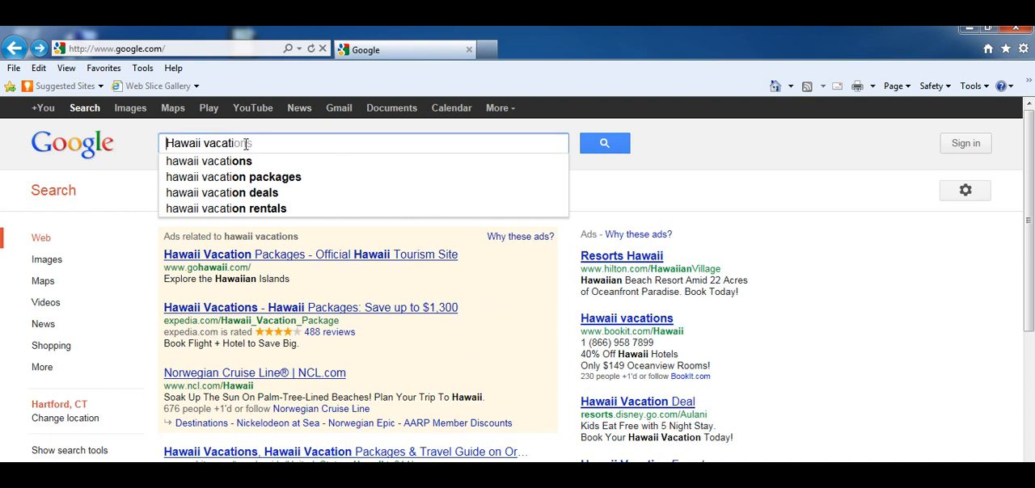
click(604, 143)
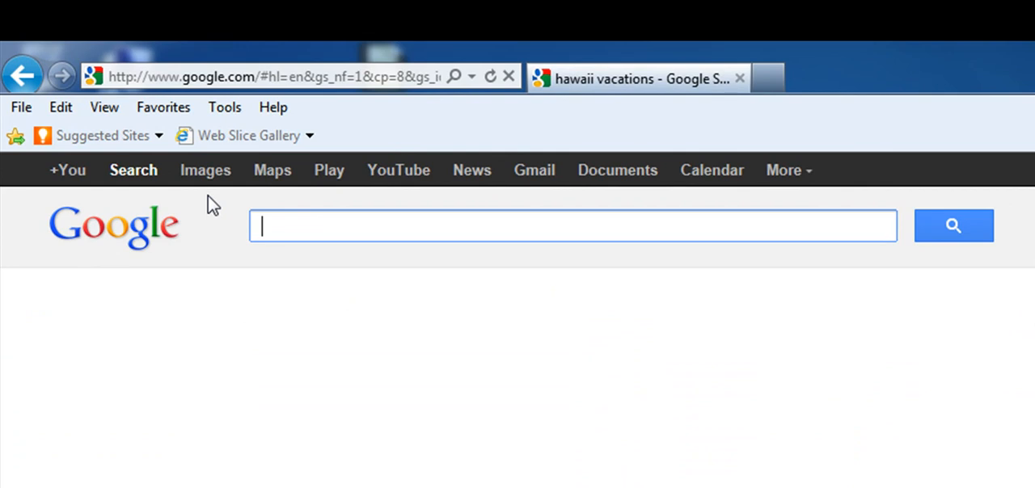
Type 'Harry Potter d' and pick the Deathly Hallows part 2 suggestion
text(Harry)
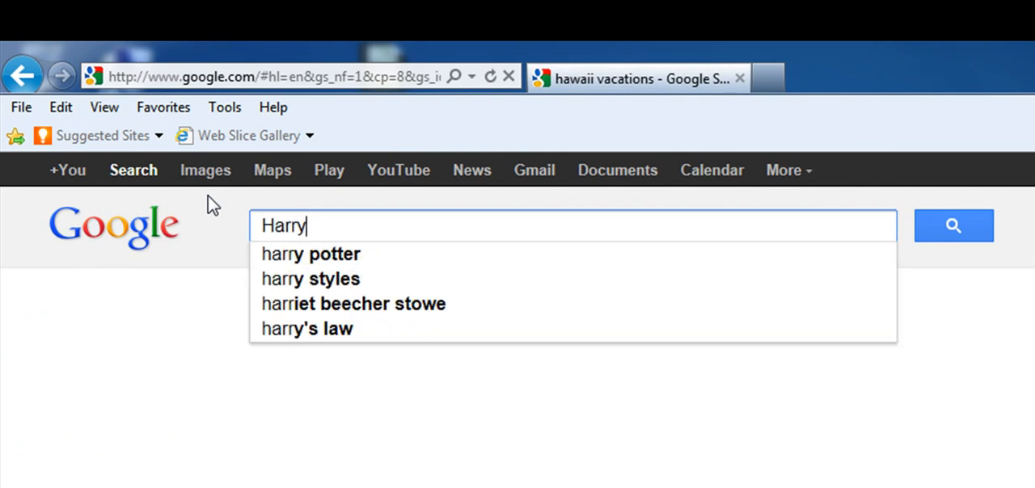
text(Potter deathly hall)
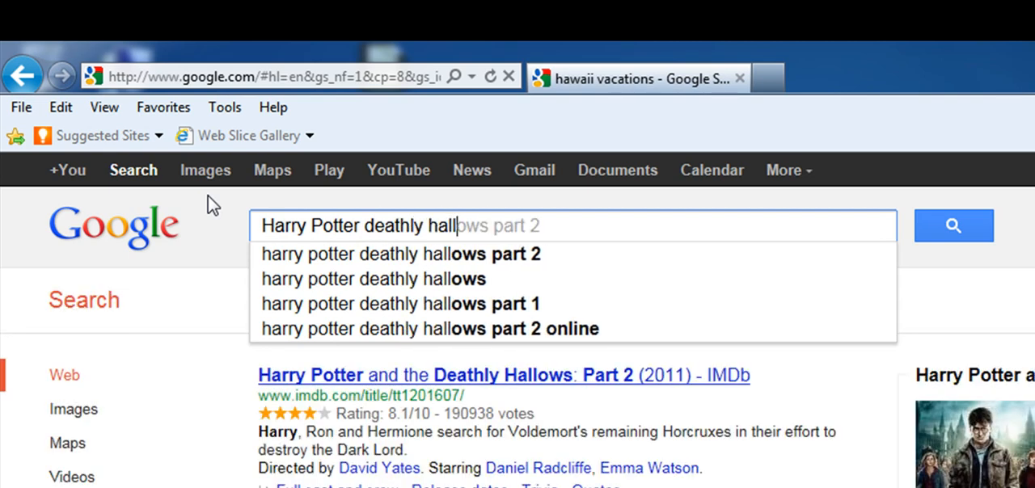
click(373, 278)
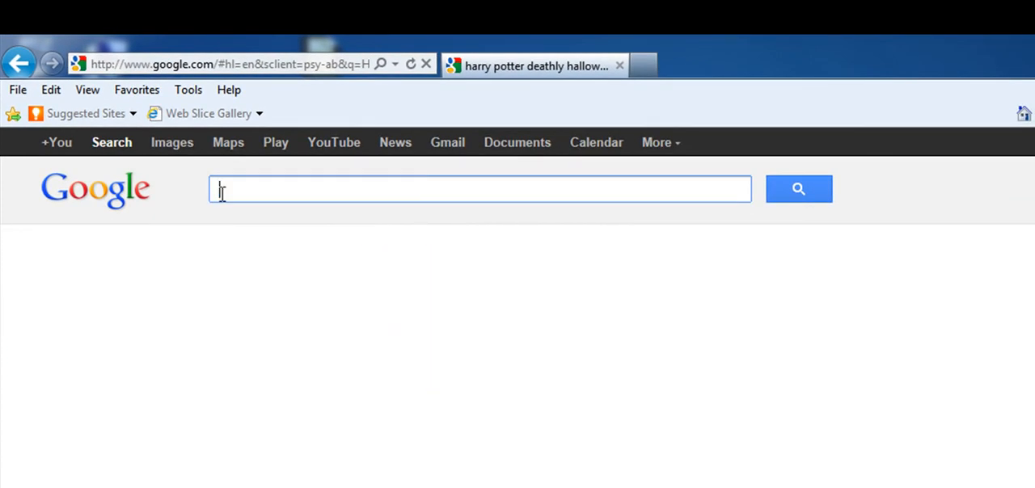
Enter 'Star Wars Episode+1' and run the search
text(Star W)
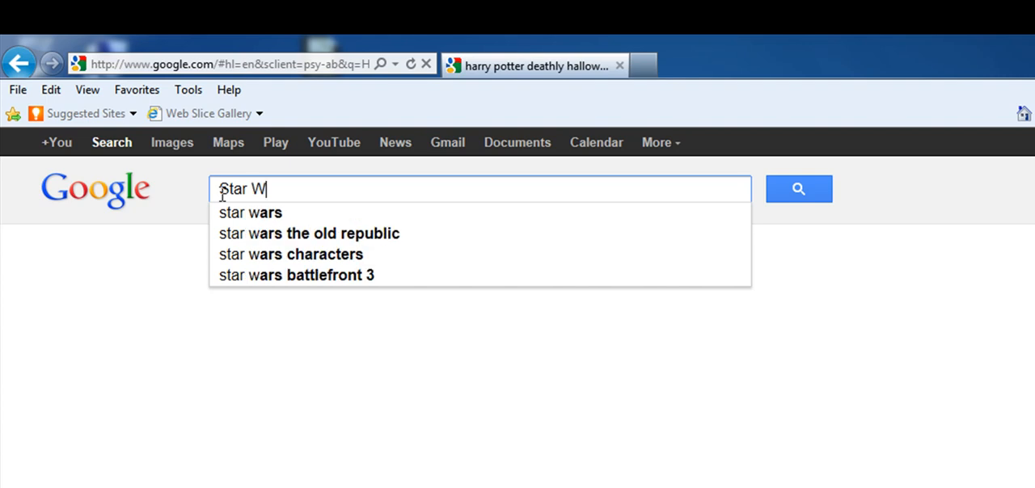
text(ars Episod)
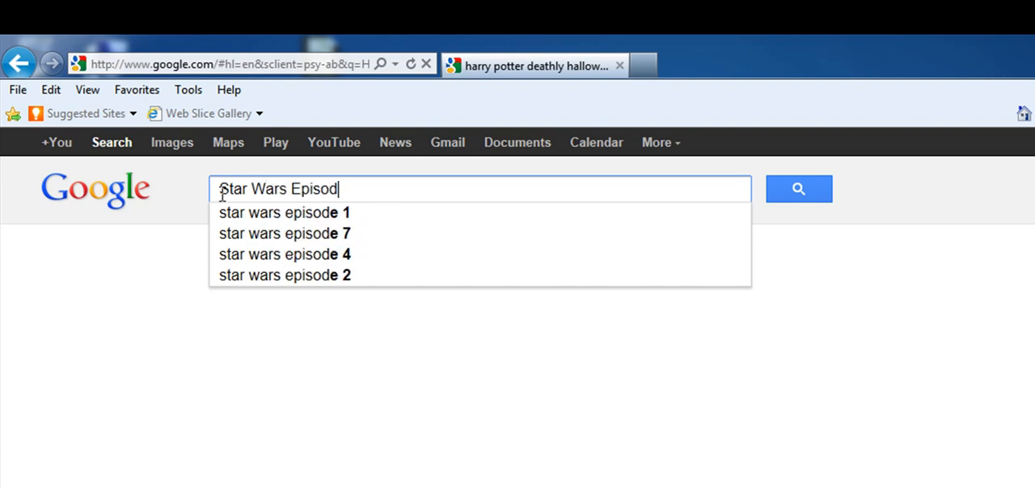
text(e+1)
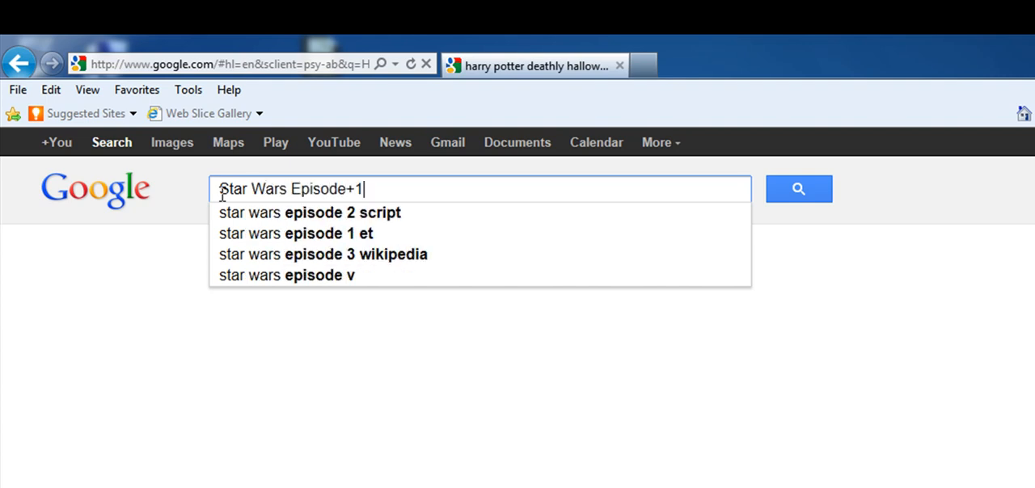
click(798, 189)
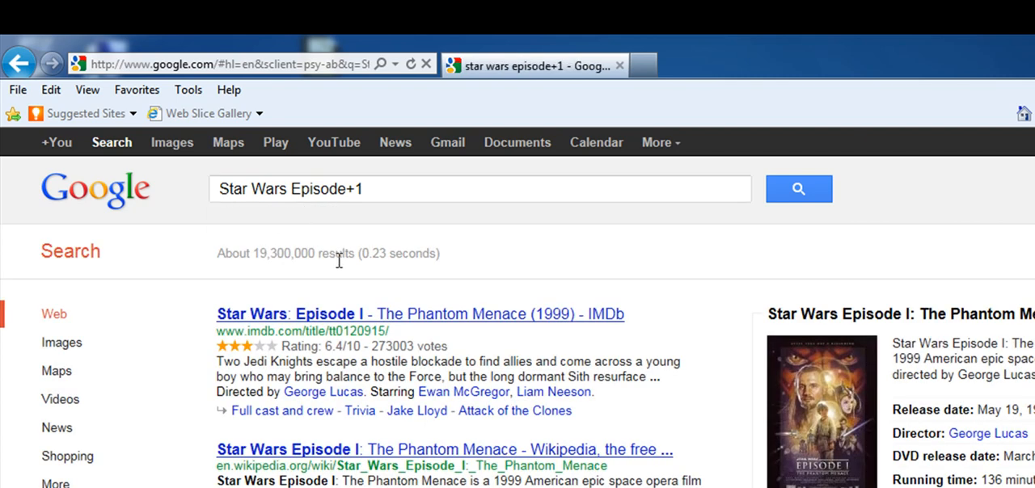
mouse_move(409, 298)
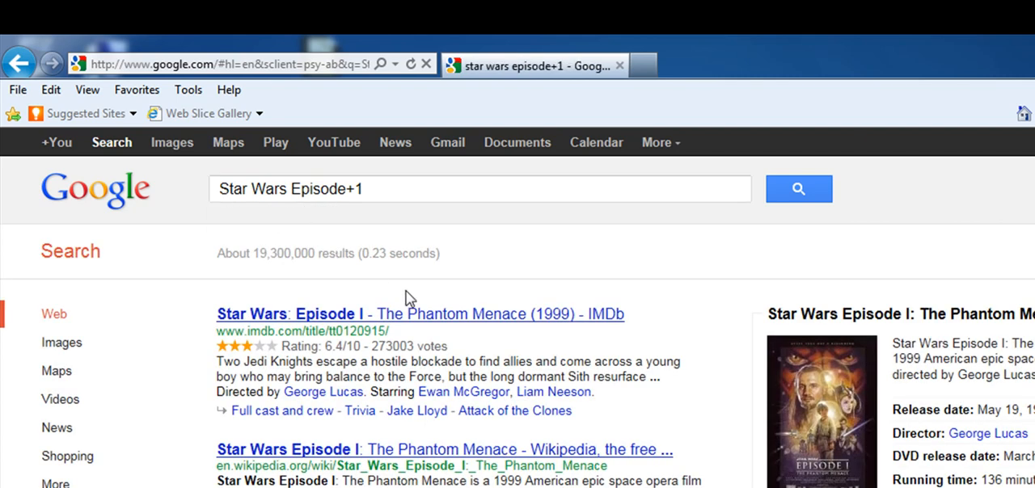